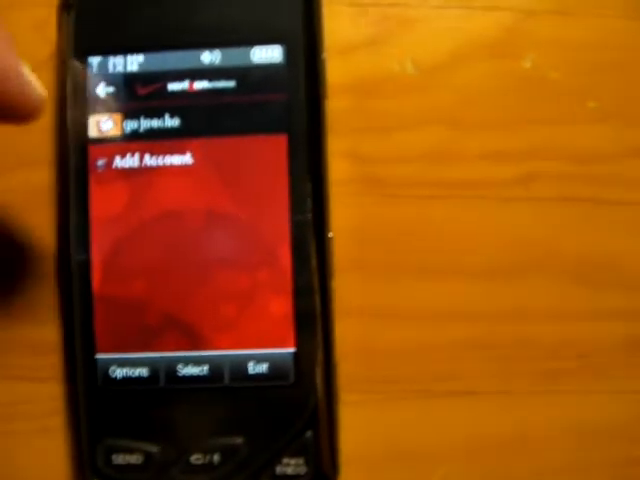
# Sign in to the existing Gmail account so its inbox loads with recent messages.
pyautogui.click(188, 370)
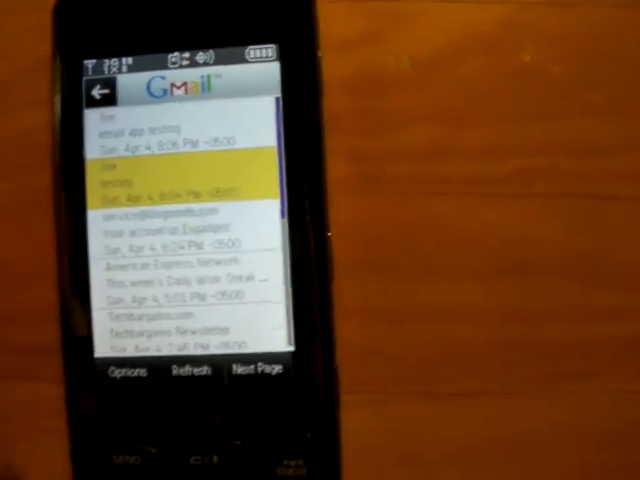
# Show the folder list from Options (Spam, Sent Mail, Trash), page through it and return to page 1.
pyautogui.click(124, 372)
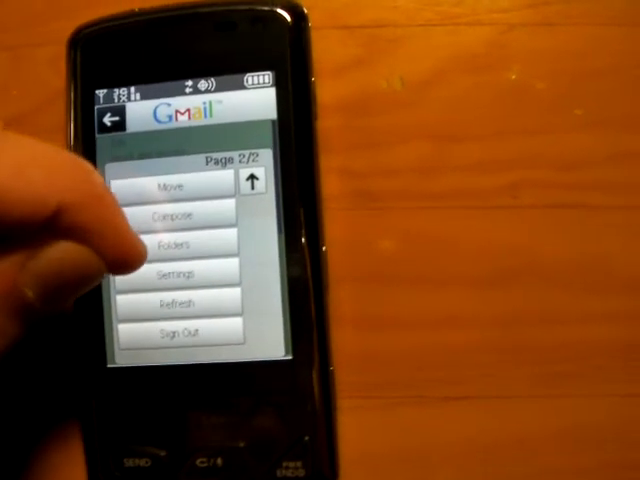
pyautogui.click(186, 244)
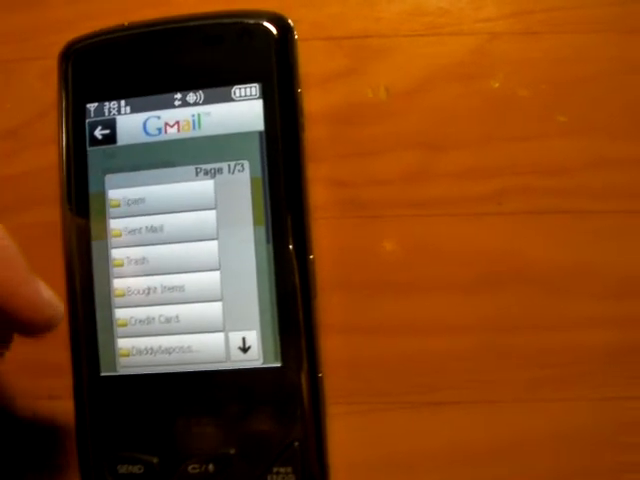
pyautogui.click(248, 346)
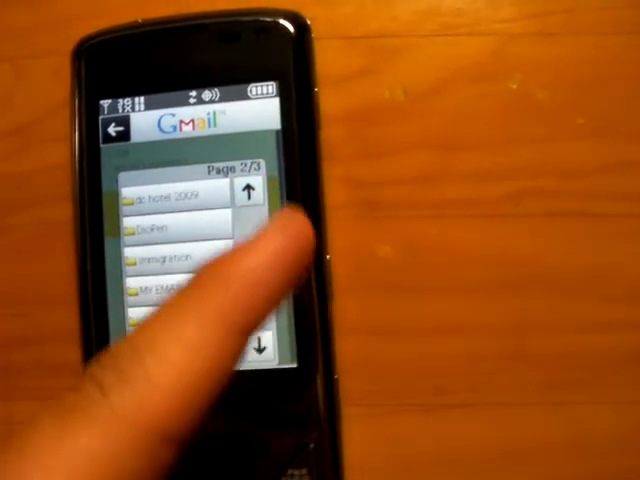
pyautogui.click(252, 192)
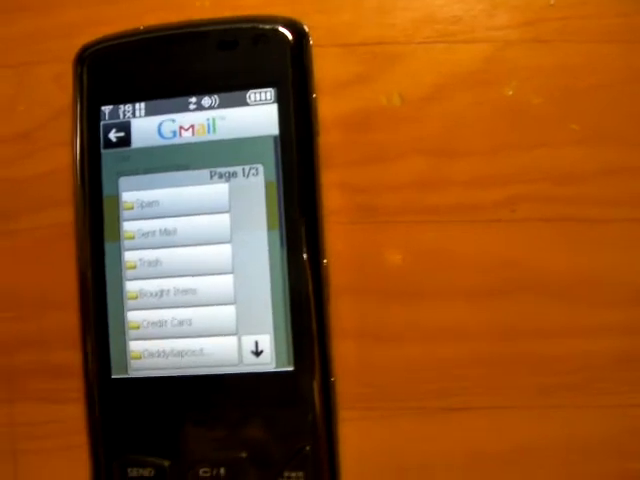